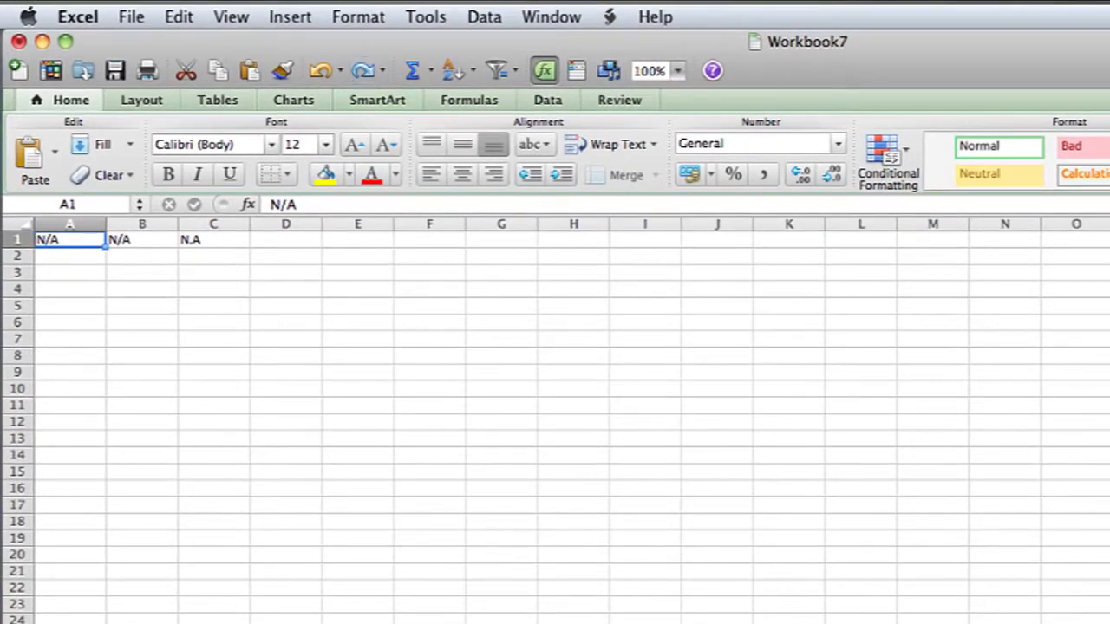
Open the Format menu with cell A1 ('N/A') selected
{"action": "left_click", "coordinate": [358, 16]}
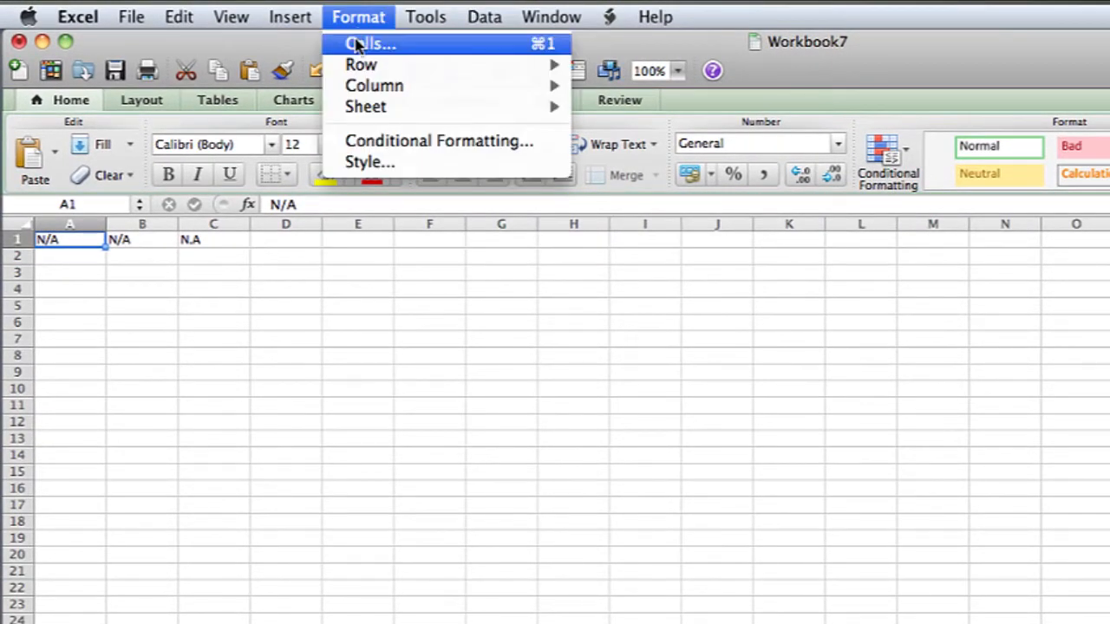
{"action": "mouse_move", "coordinate": [536, 54]}
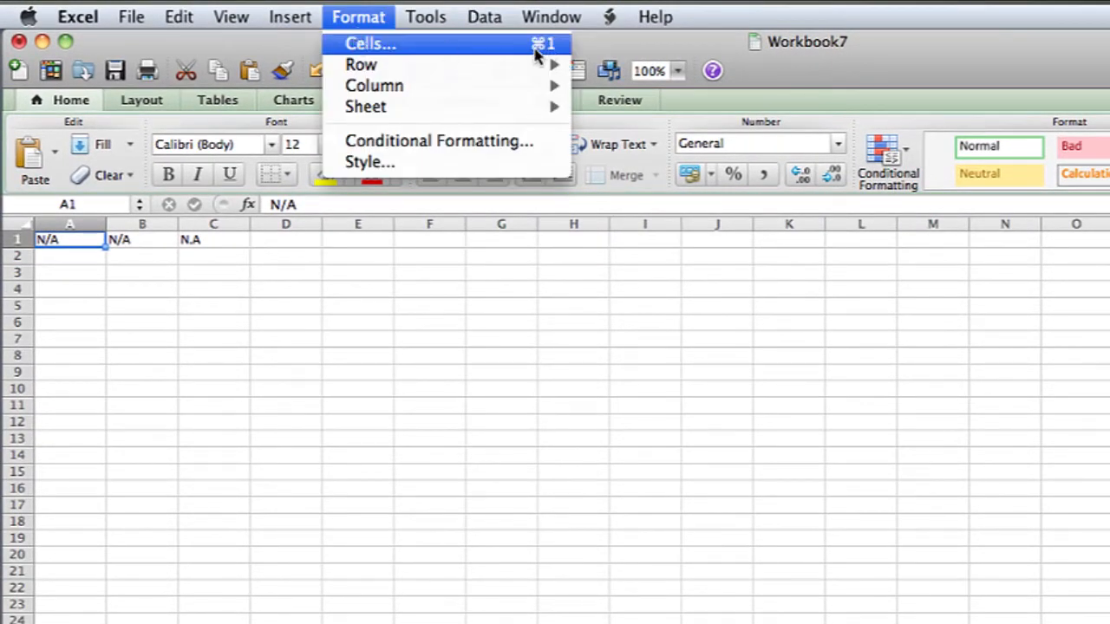
Open Format Cells for A1 and show its Font settings
{"action": "left_click", "coordinate": [370, 43]}
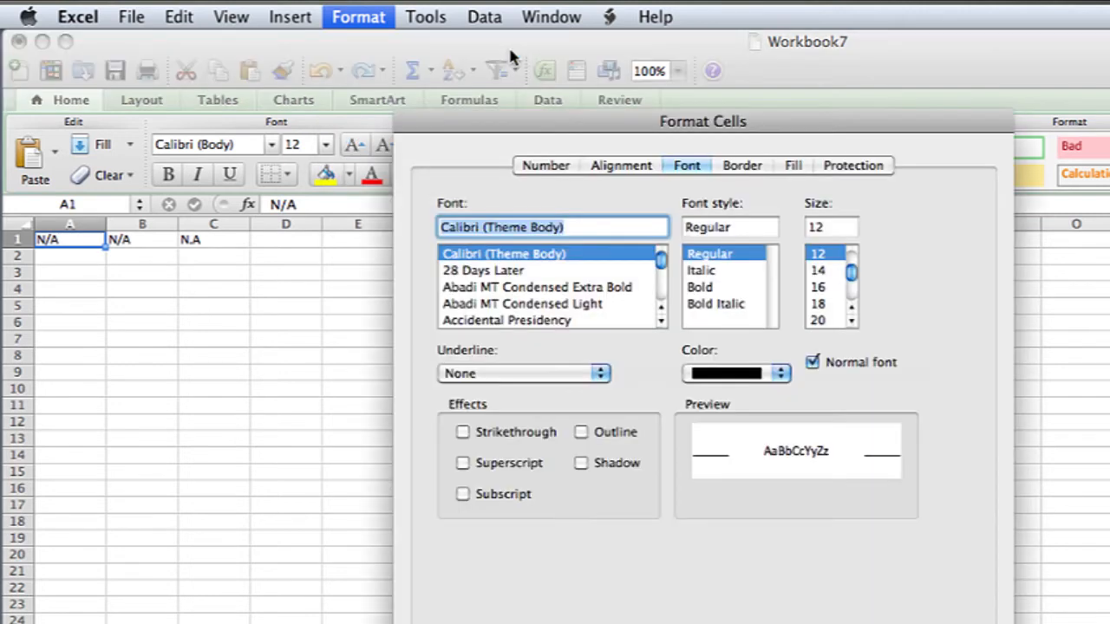
{"action": "mouse_move", "coordinate": [520, 385]}
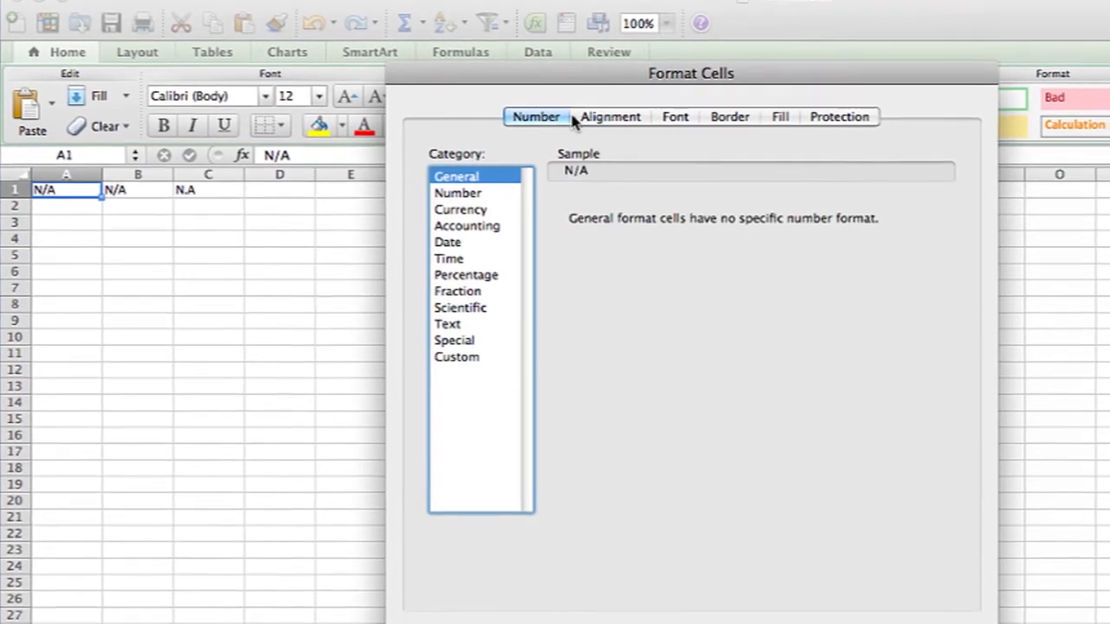
{"action": "left_click", "coordinate": [675, 116]}
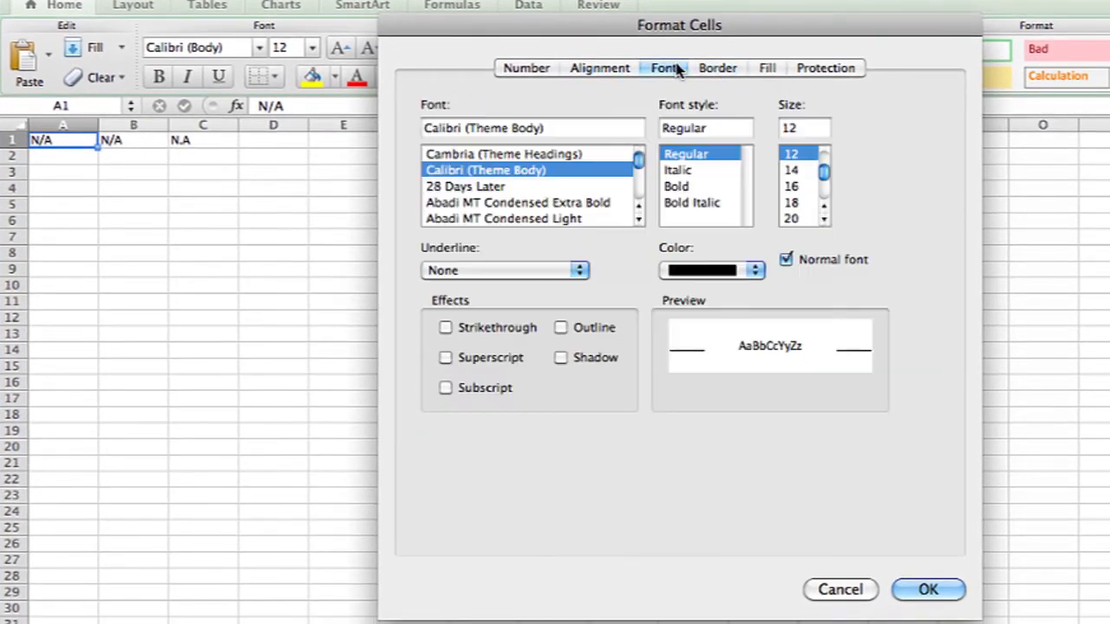
{"action": "mouse_move", "coordinate": [511, 323]}
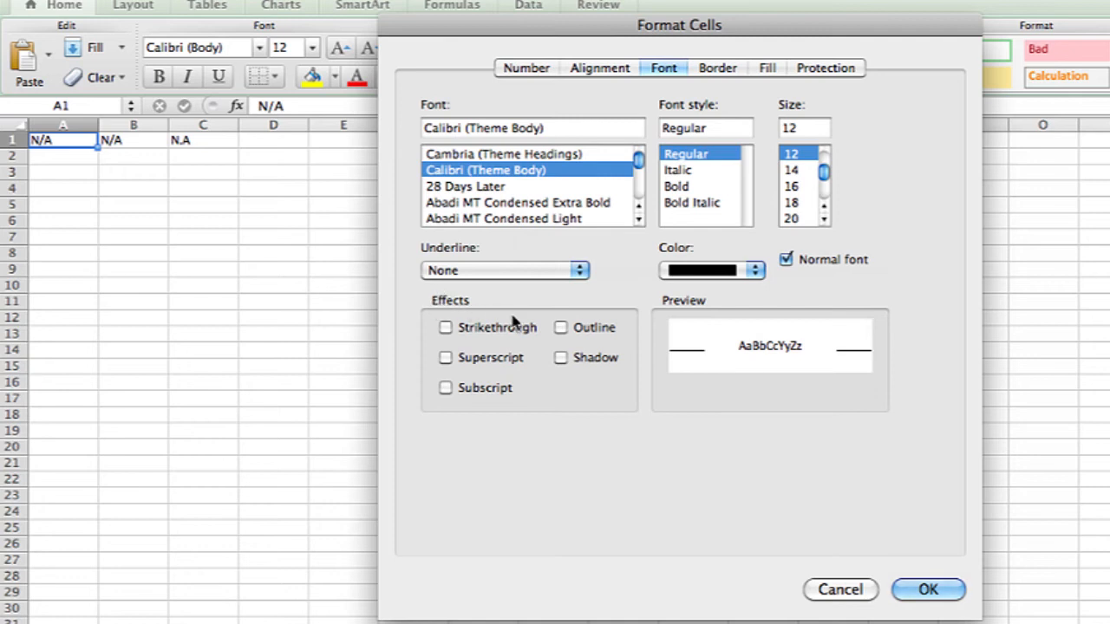
{"action": "mouse_move", "coordinate": [486, 368]}
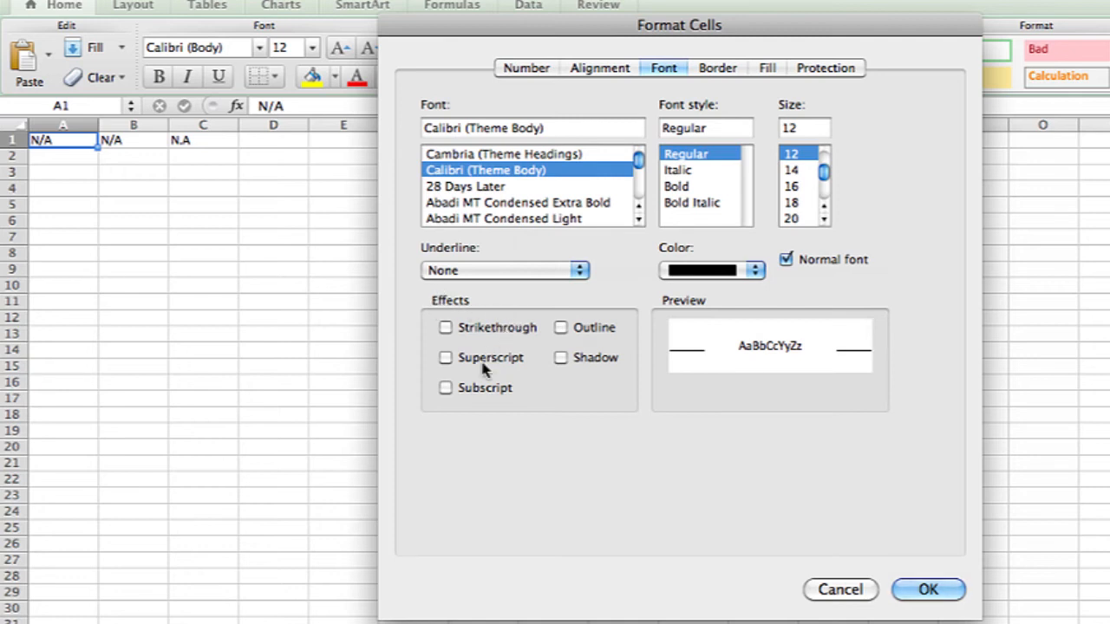
{"action": "mouse_move", "coordinate": [582, 359]}
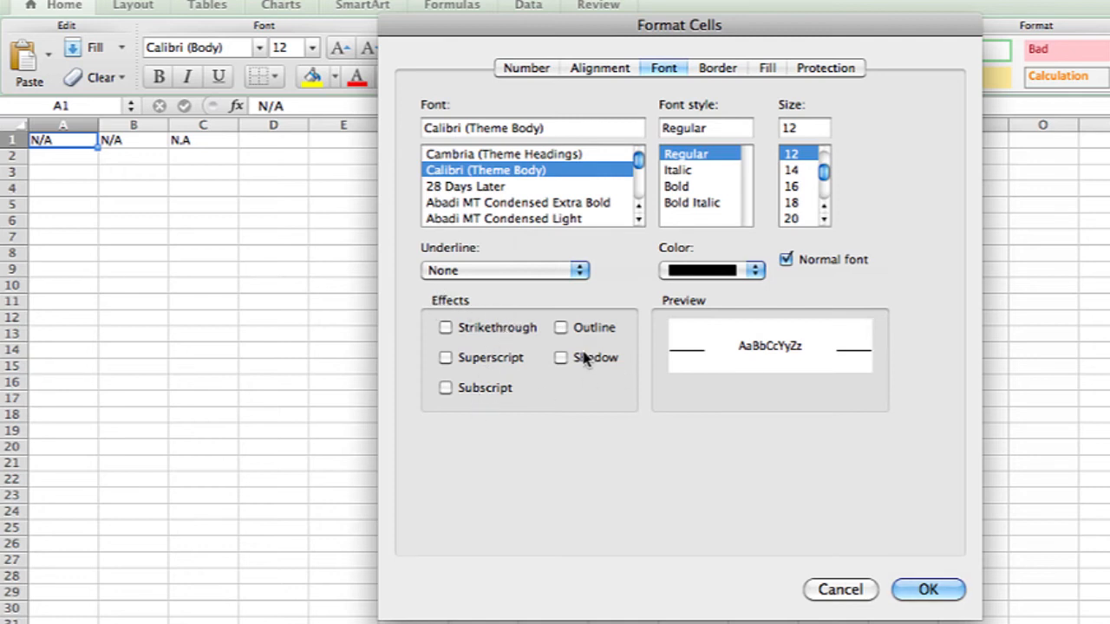
Tick Strikethrough under Effects and confirm so A1's 'N/A' is struck through
{"action": "left_click", "coordinate": [445, 327]}
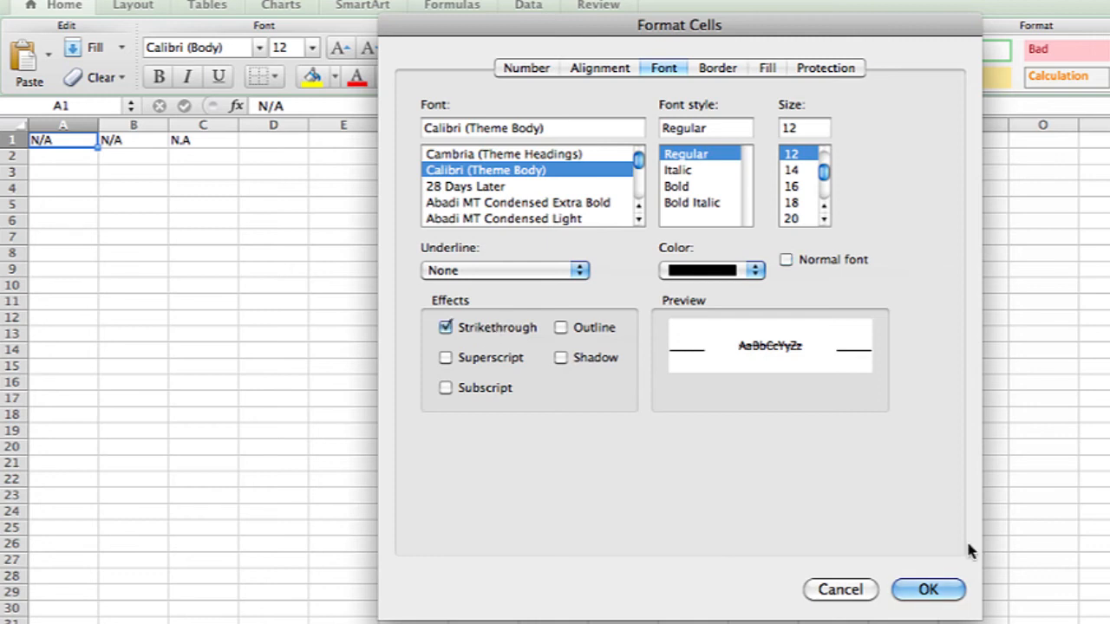
{"action": "left_click", "coordinate": [928, 590]}
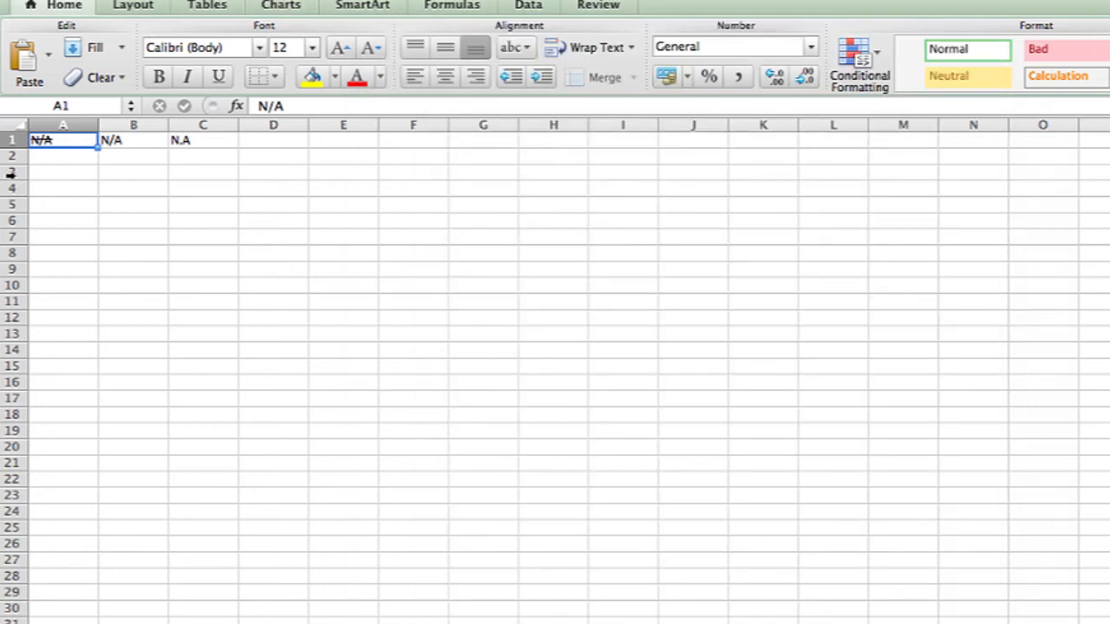